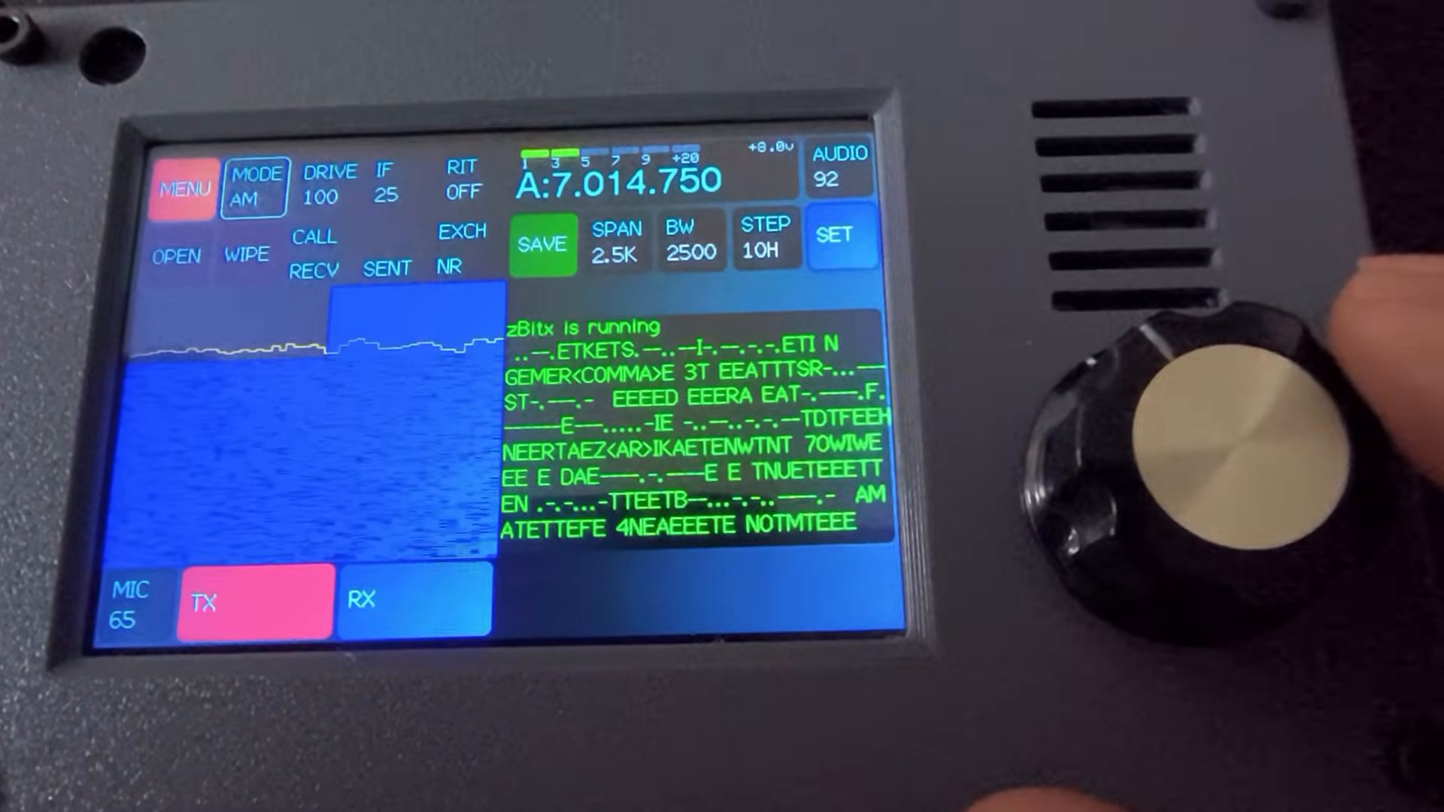
Step: Set bandwidth to 4000 Hz, switch the mode to FT8, and bring up the Radio settings menu
left_click(686, 248)
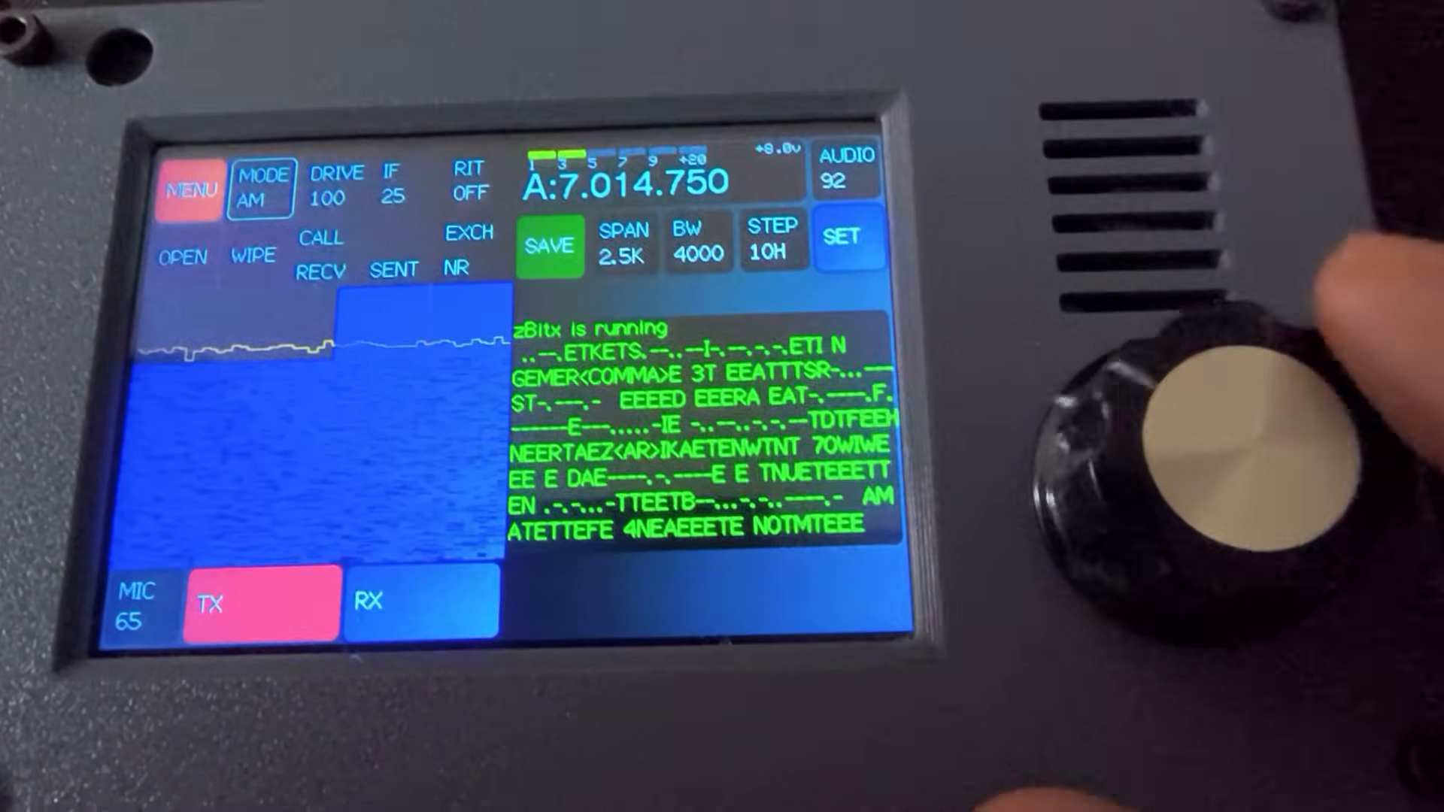
left_click(249, 181)
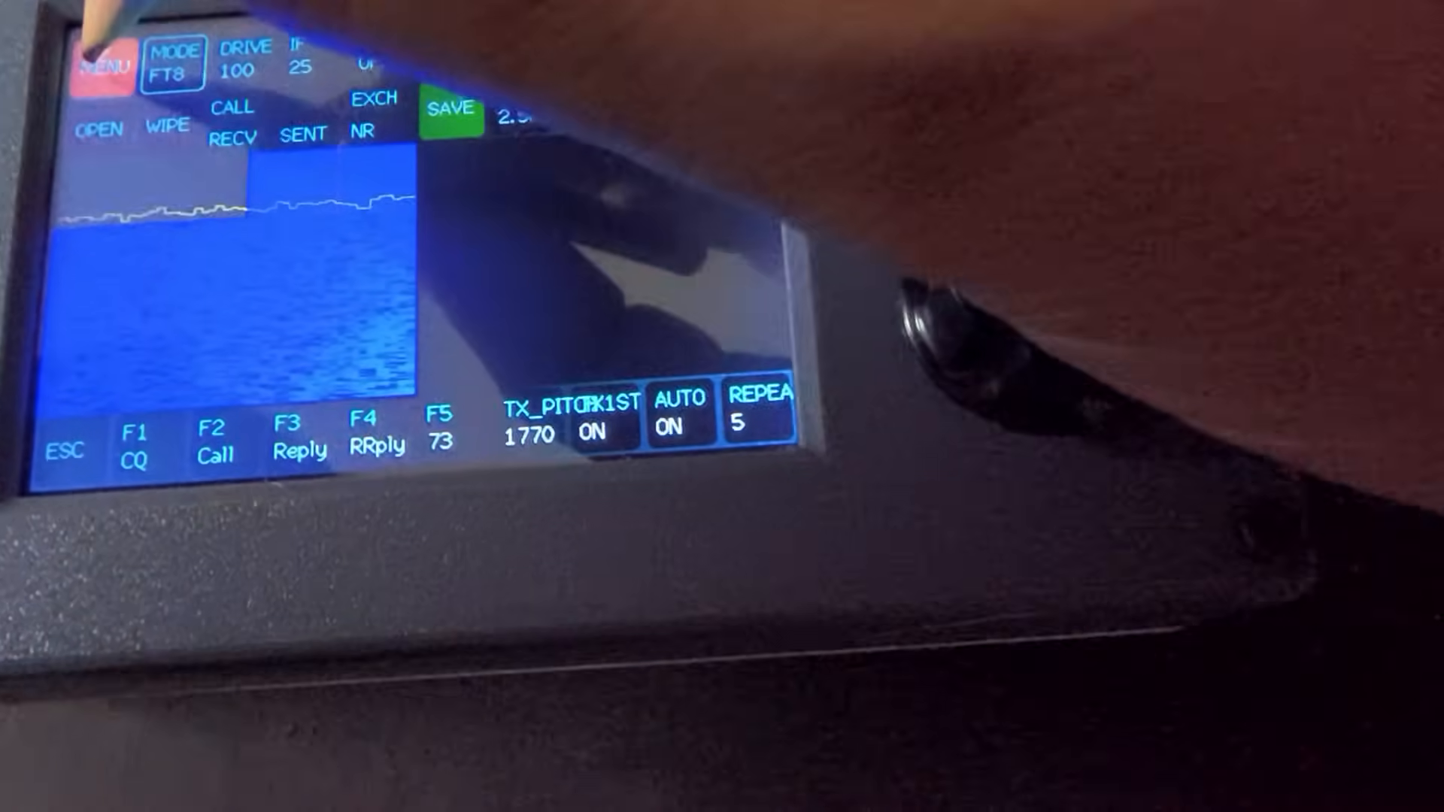
left_click(101, 63)
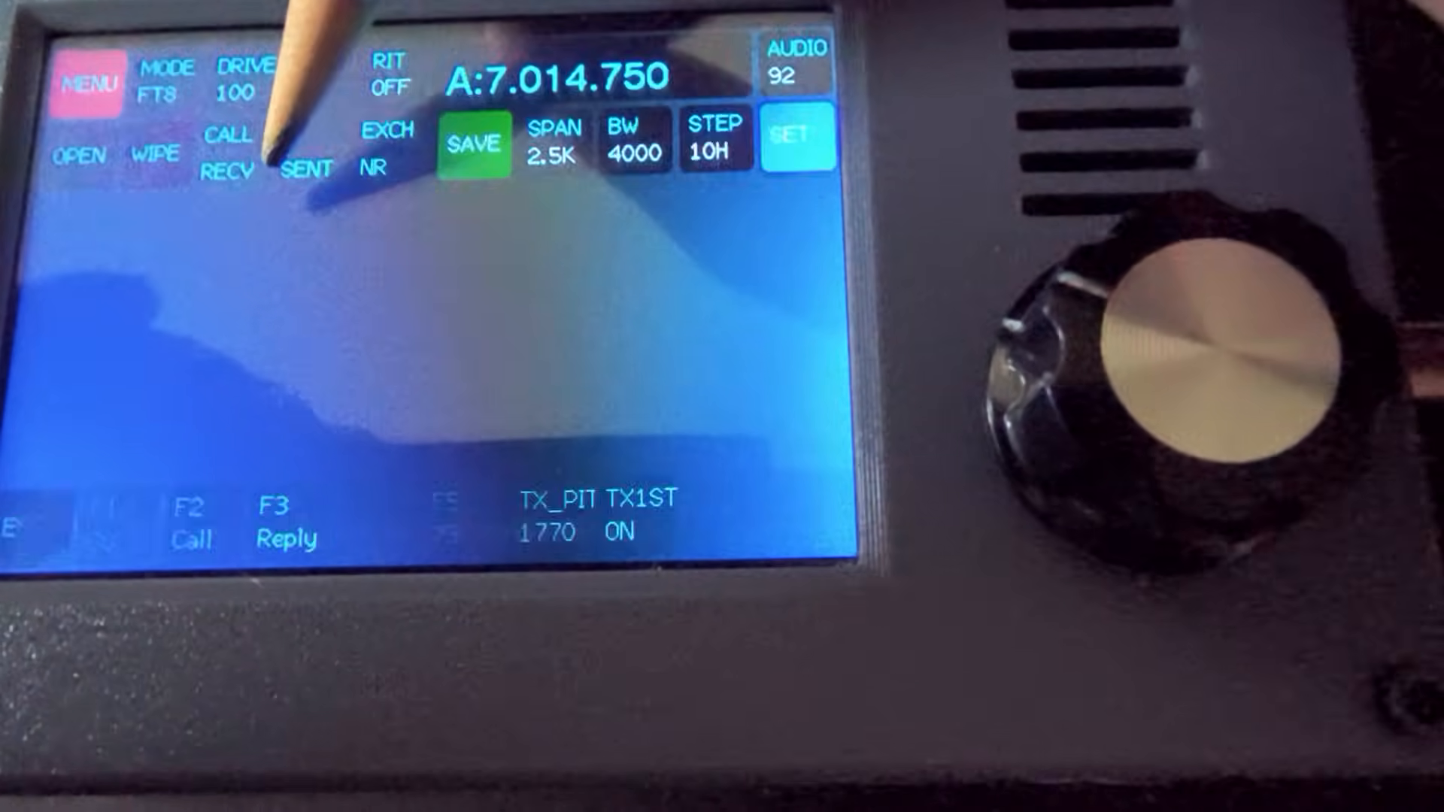
left_click(139, 55)
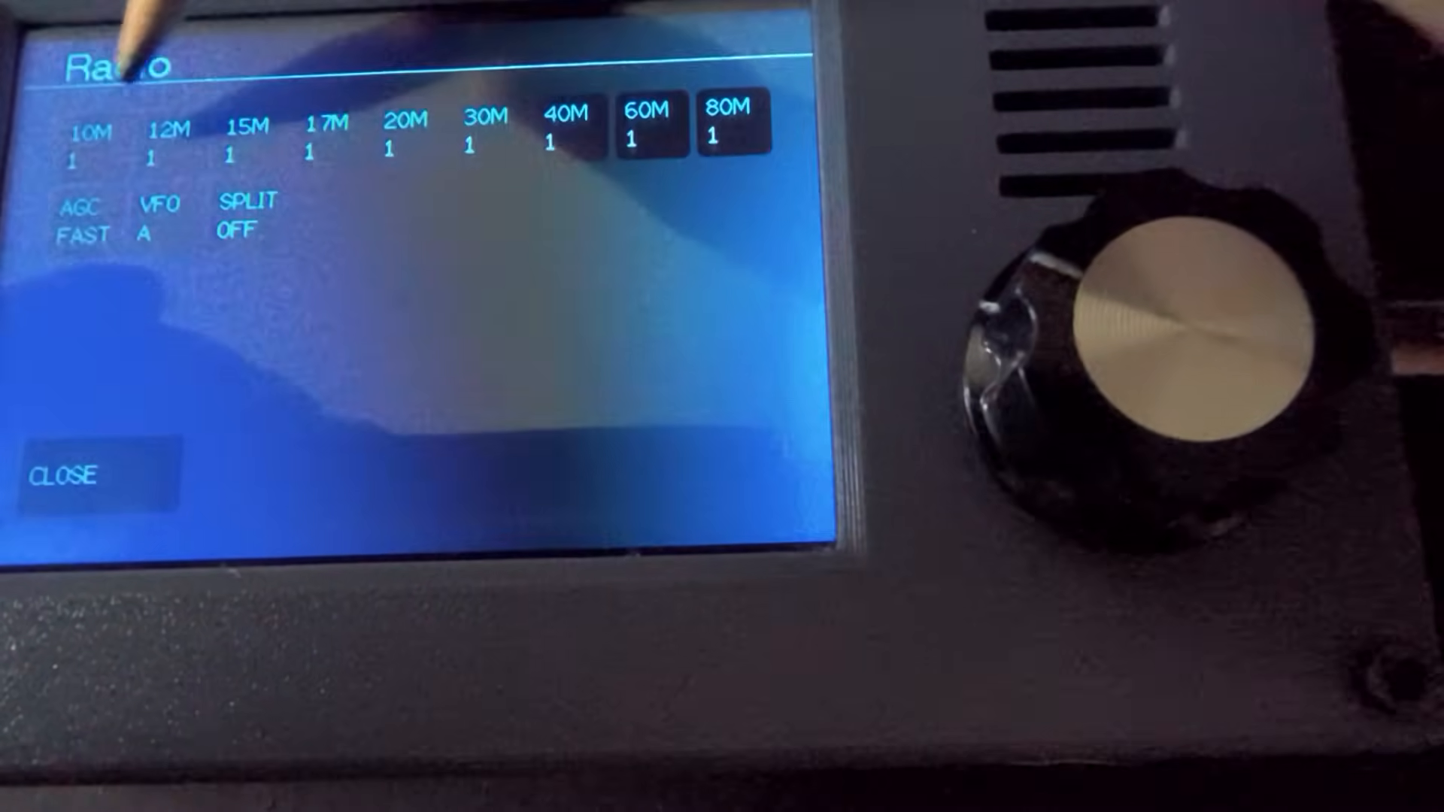
Step: Select the 15M band for 21.074.000 with 10K span and IF gain 64, then return to the FT8 screen
left_click(70, 477)
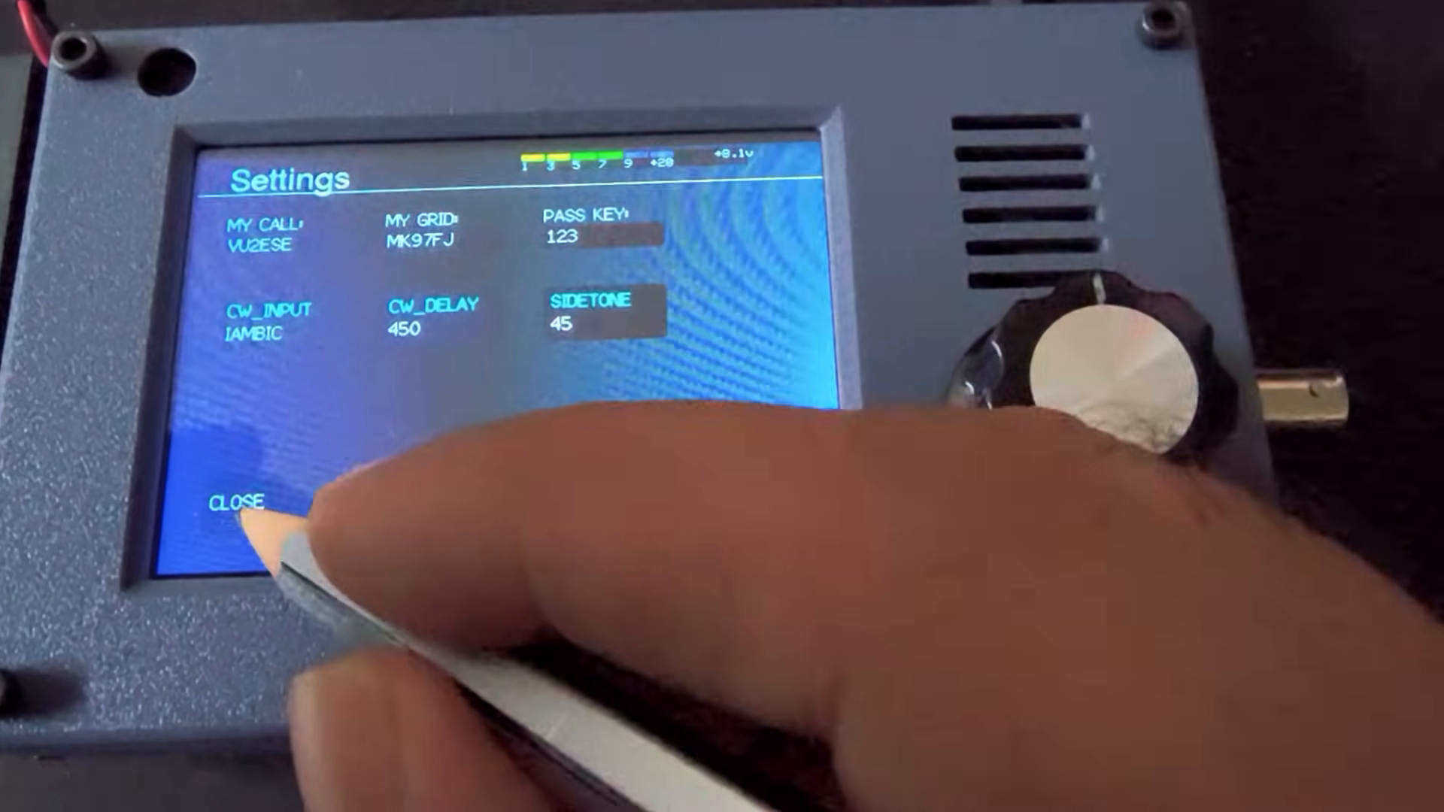
left_click(240, 503)
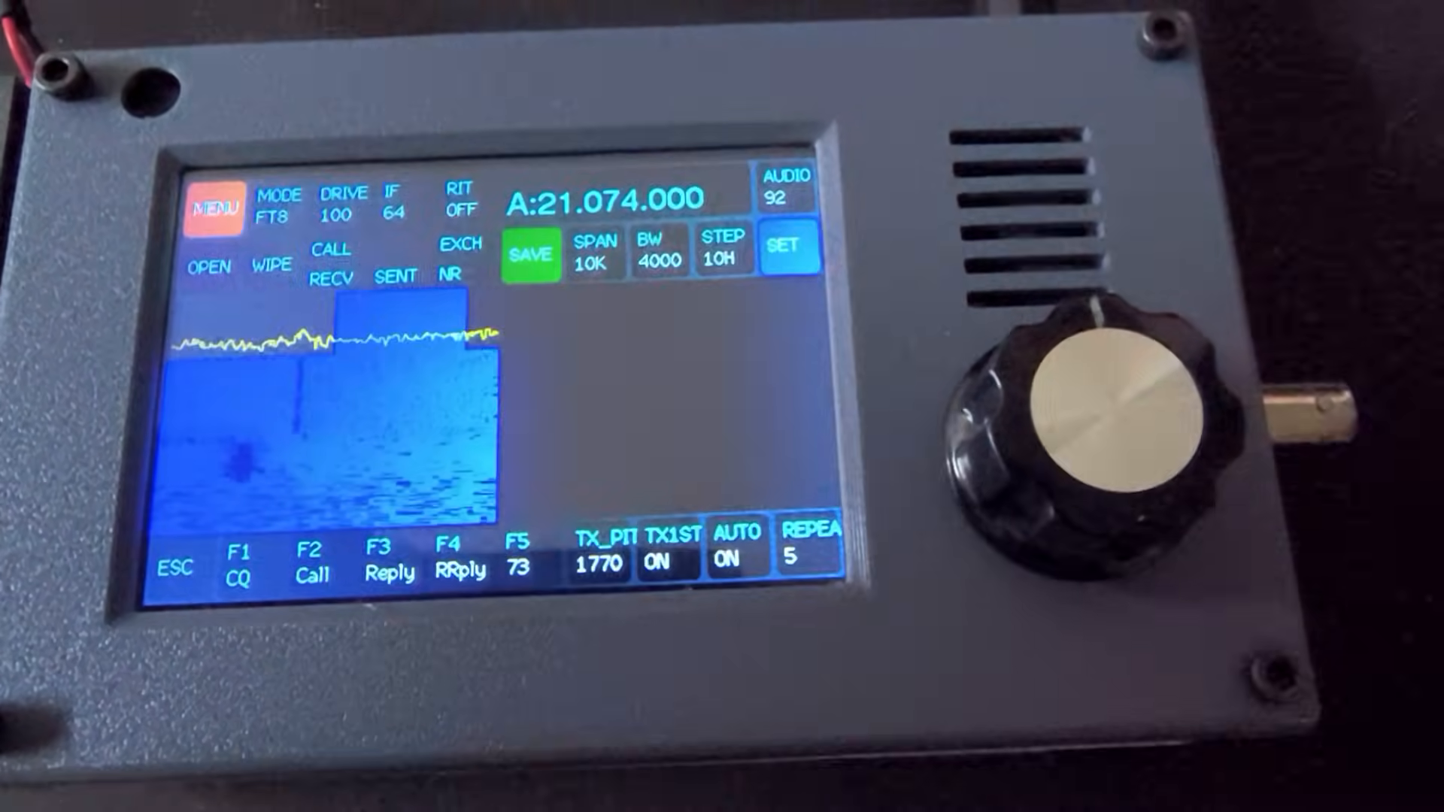